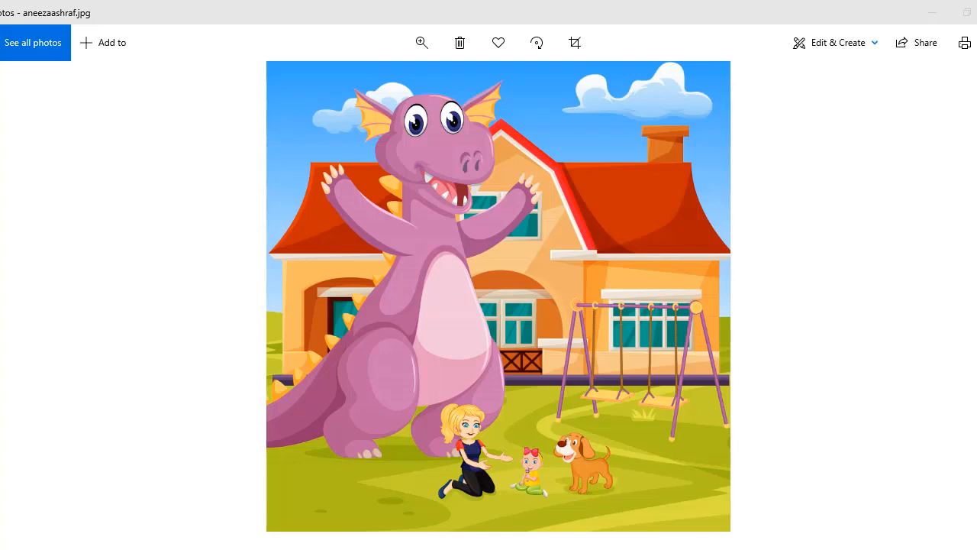
{"action": "mouse_move", "coordinate": [610, 375]}
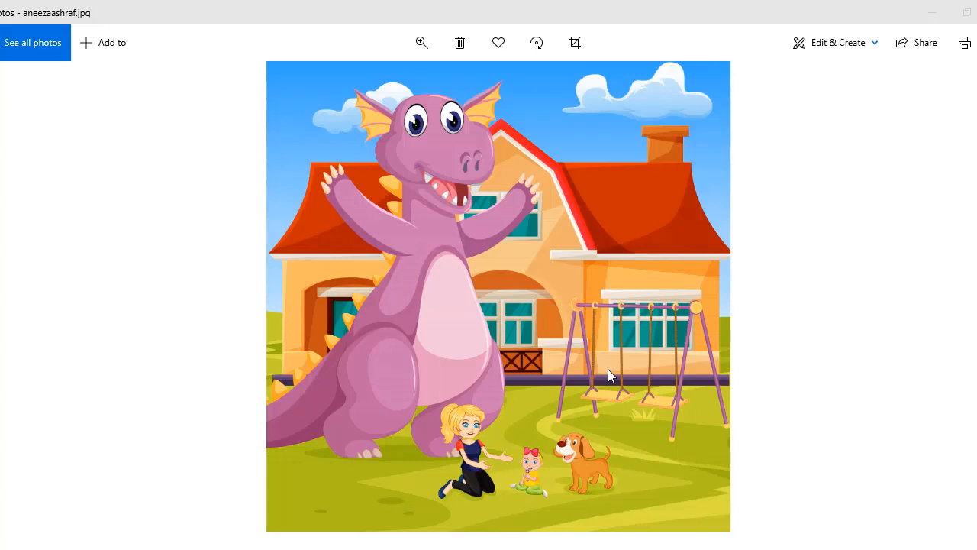
{"action": "mouse_move", "coordinate": [529, 341]}
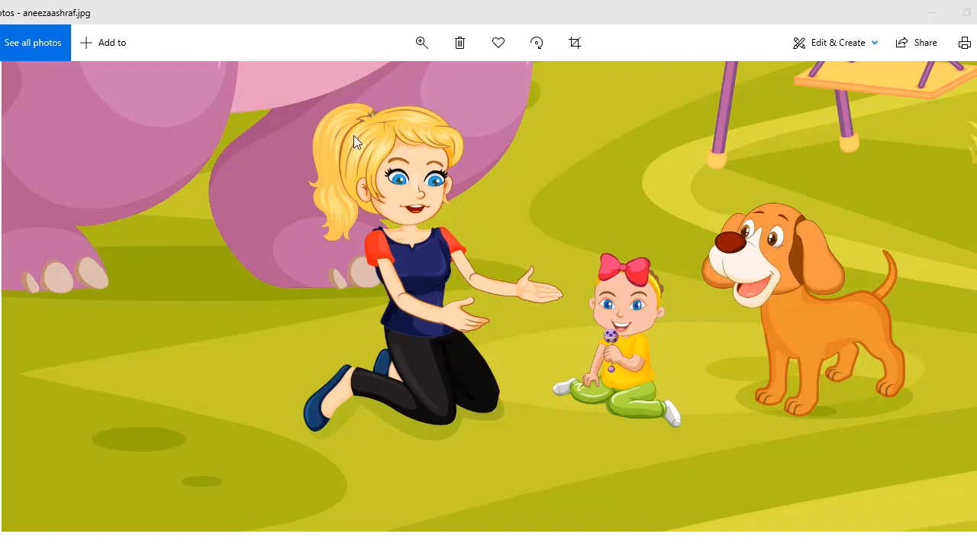
{"action": "mouse_move", "coordinate": [405, 290]}
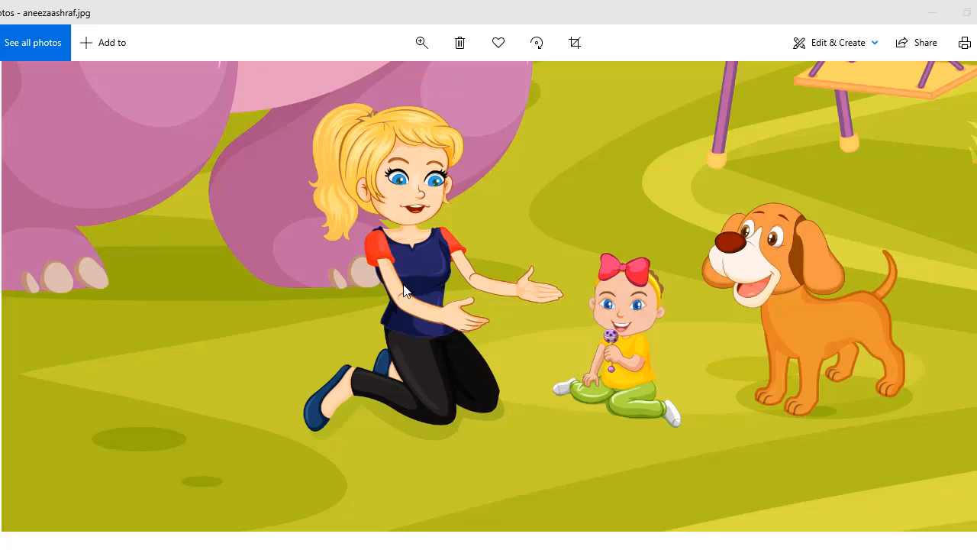
{"action": "mouse_move", "coordinate": [571, 374]}
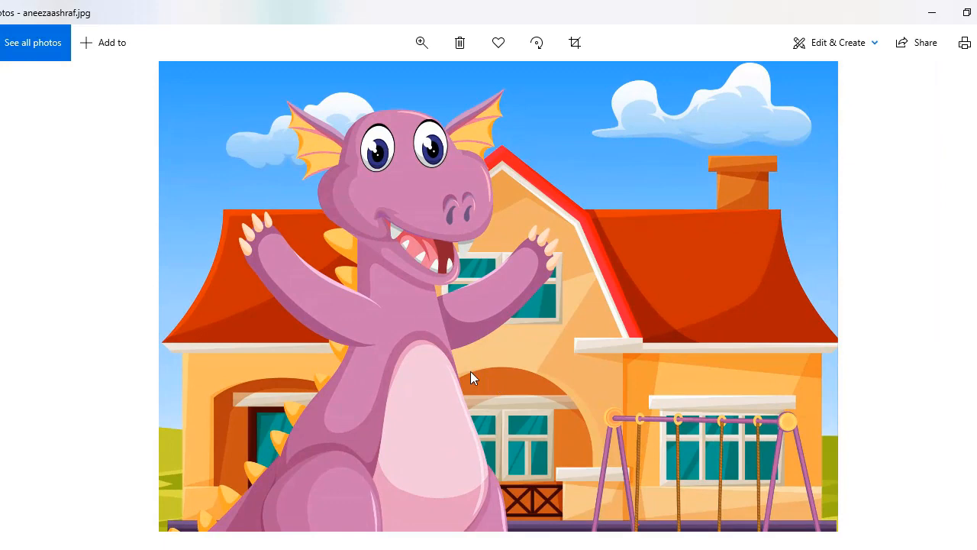
{"action": "mouse_move", "coordinate": [450, 313]}
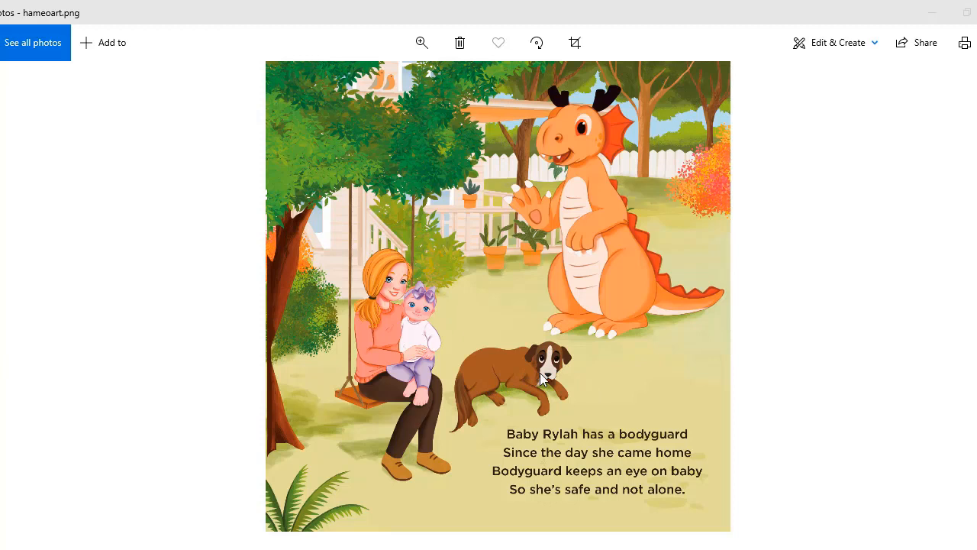
{"action": "mouse_move", "coordinate": [556, 380]}
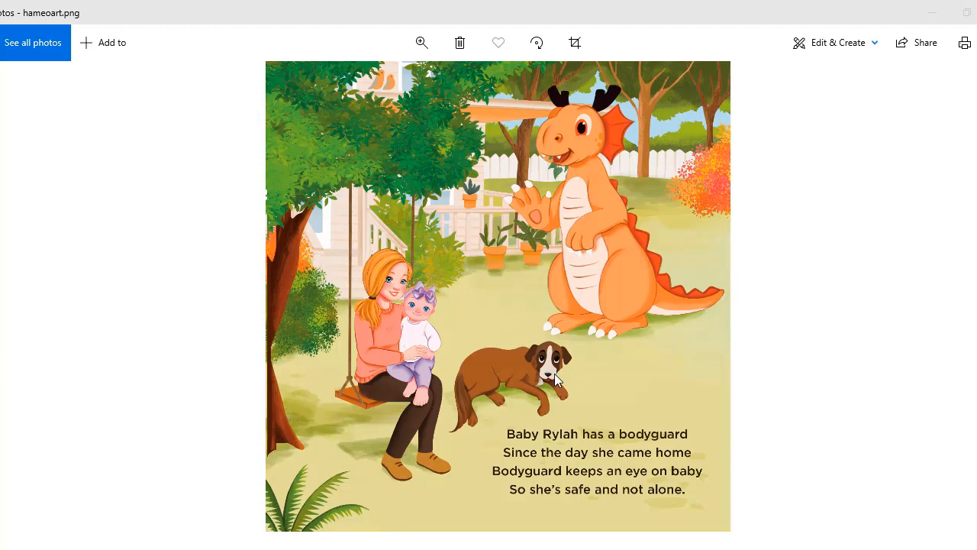
{"action": "mouse_move", "coordinate": [479, 428]}
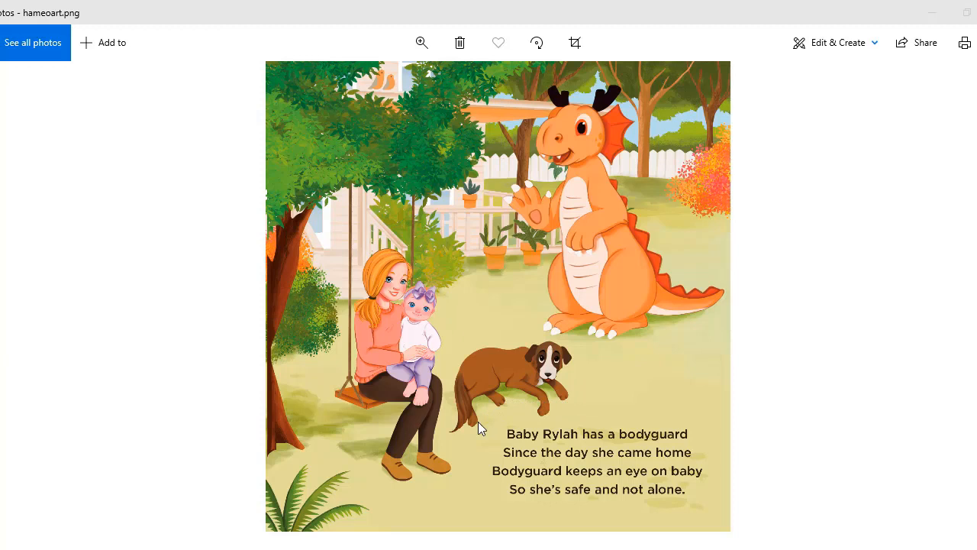
{"action": "mouse_move", "coordinate": [680, 446]}
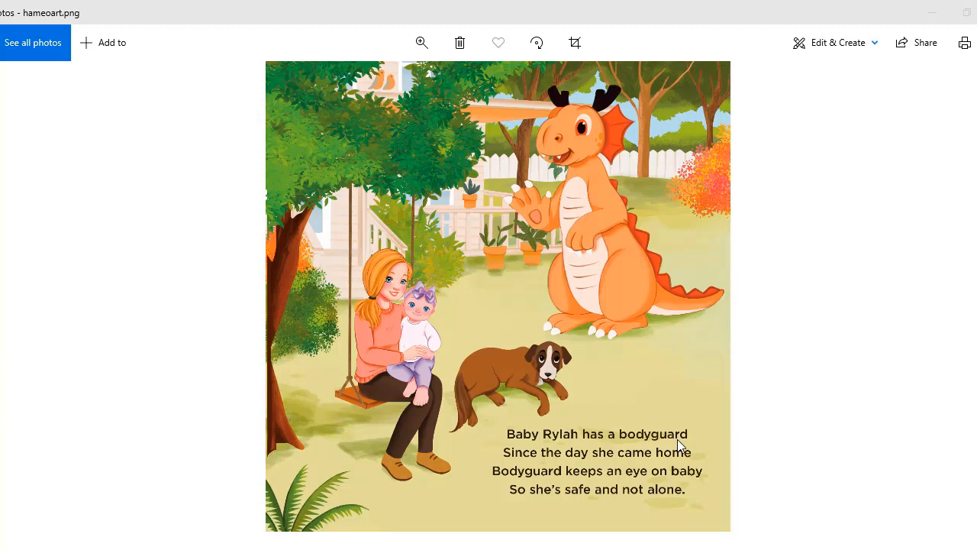
{"action": "mouse_move", "coordinate": [515, 419]}
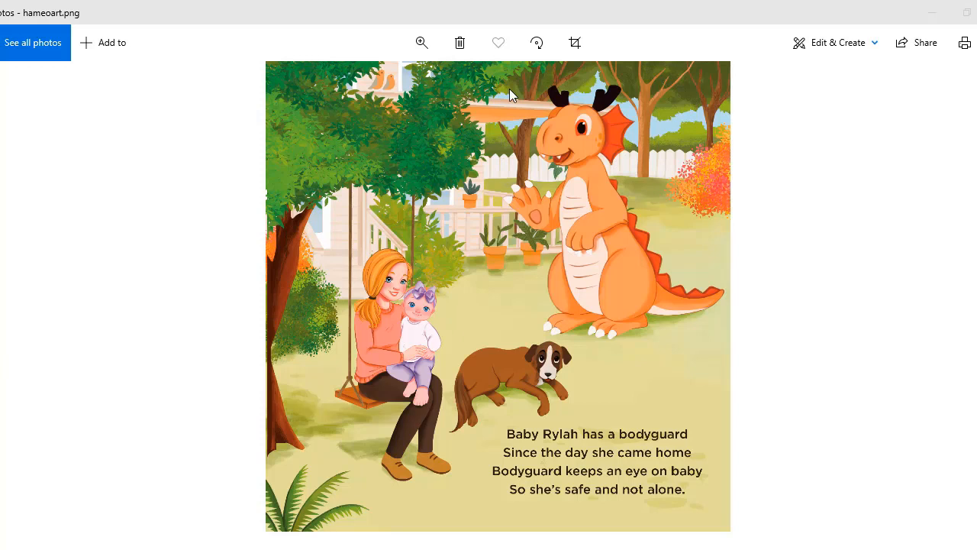
{"action": "mouse_move", "coordinate": [609, 200]}
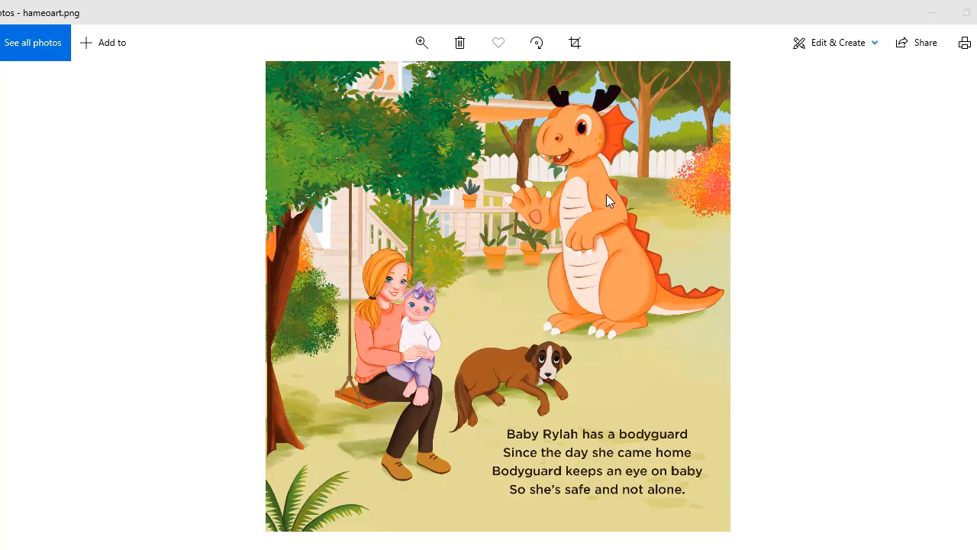
- Zoom into hameoart.png to inspect the orange dragon and the trees up close
{"action": "left_click", "coordinate": [422, 42]}
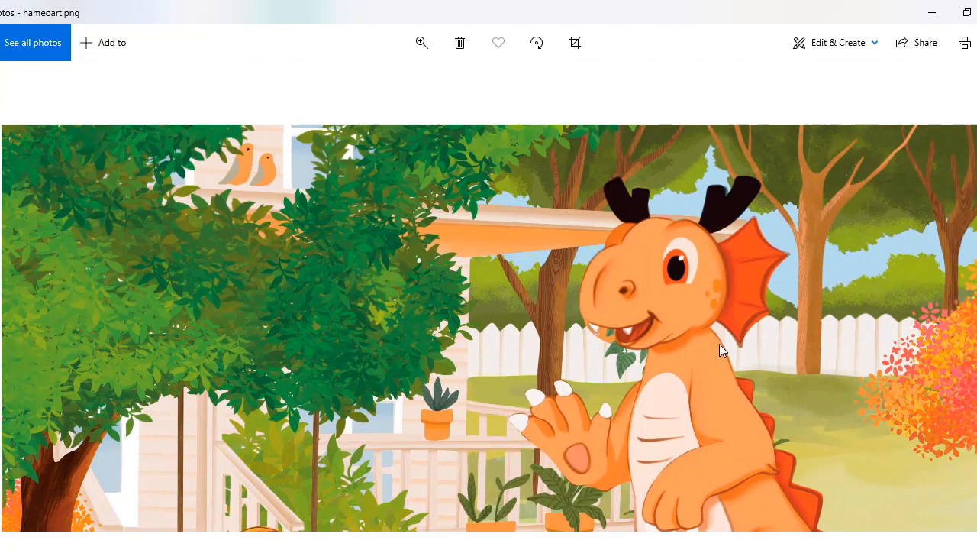
{"action": "left_click", "coordinate": [422, 42]}
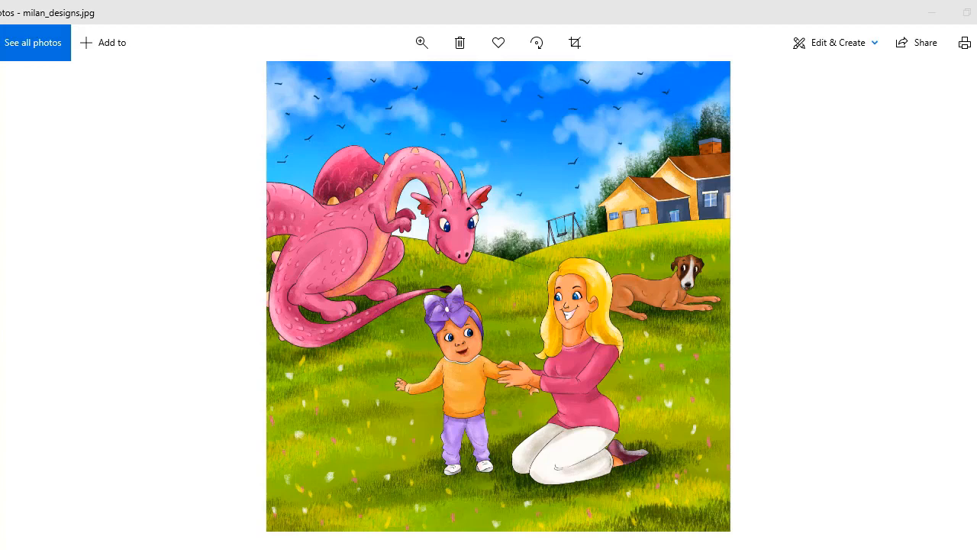
{"action": "mouse_move", "coordinate": [680, 287]}
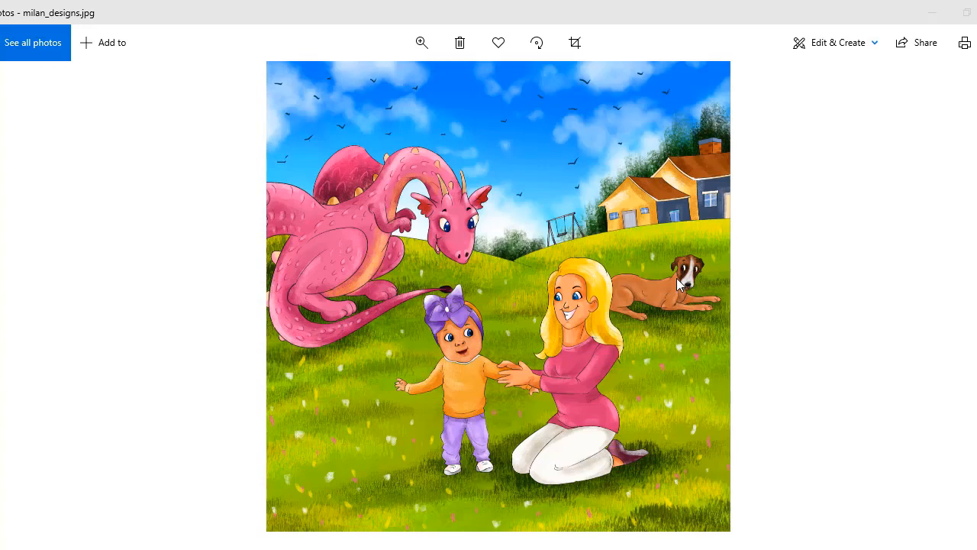
{"action": "mouse_move", "coordinate": [468, 295]}
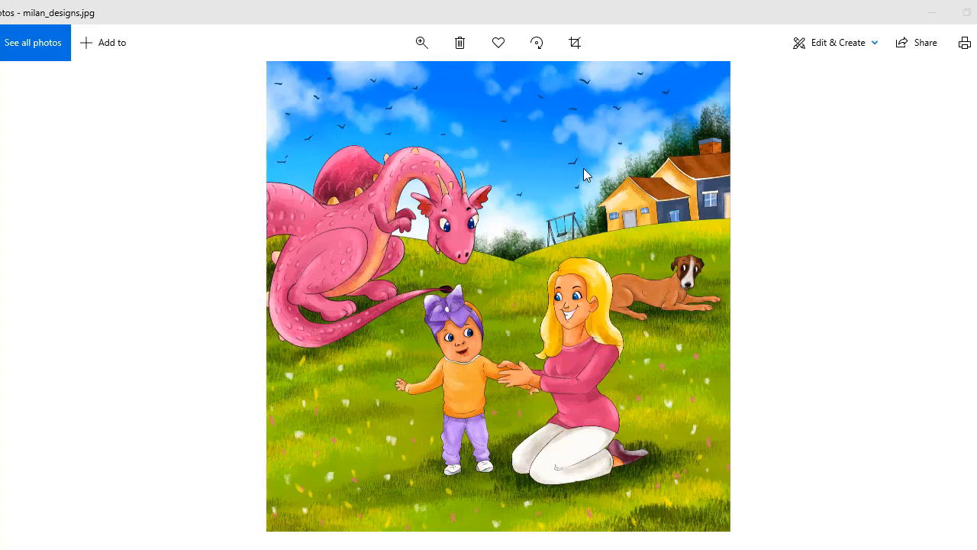
{"action": "mouse_move", "coordinate": [809, 158]}
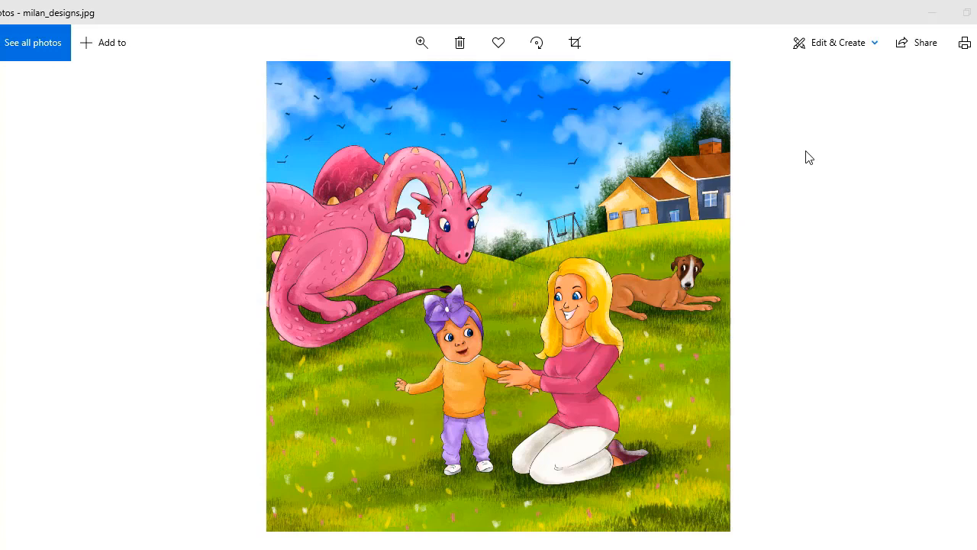
{"action": "mouse_move", "coordinate": [298, 294]}
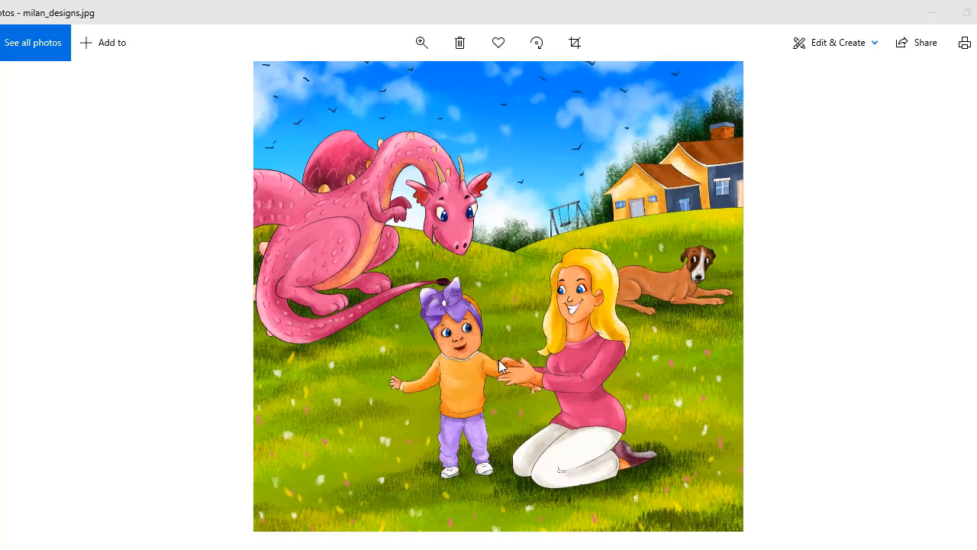
- Change the zoom on milan_designs.jpg to view the mom, toddler, dog and pink dragon
{"action": "left_click", "coordinate": [422, 42]}
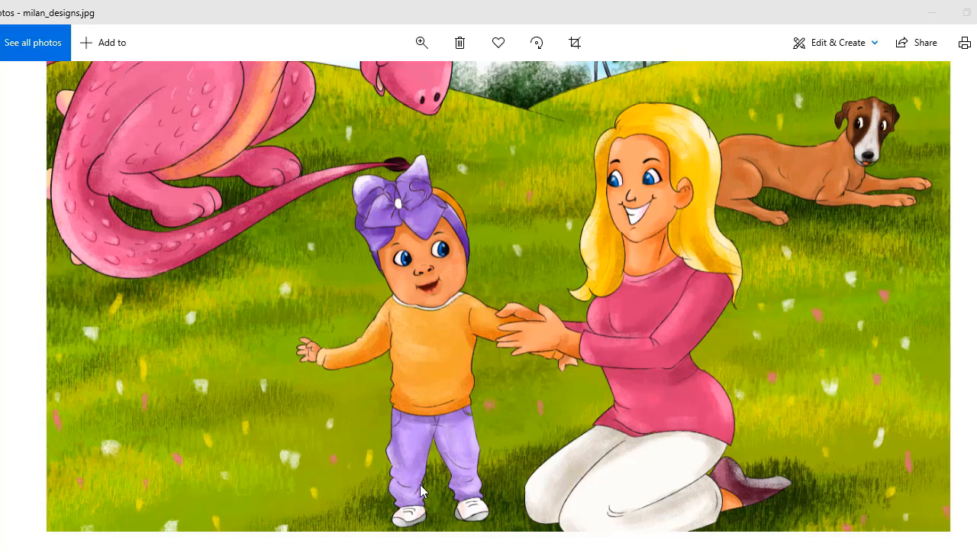
{"action": "mouse_move", "coordinate": [473, 495]}
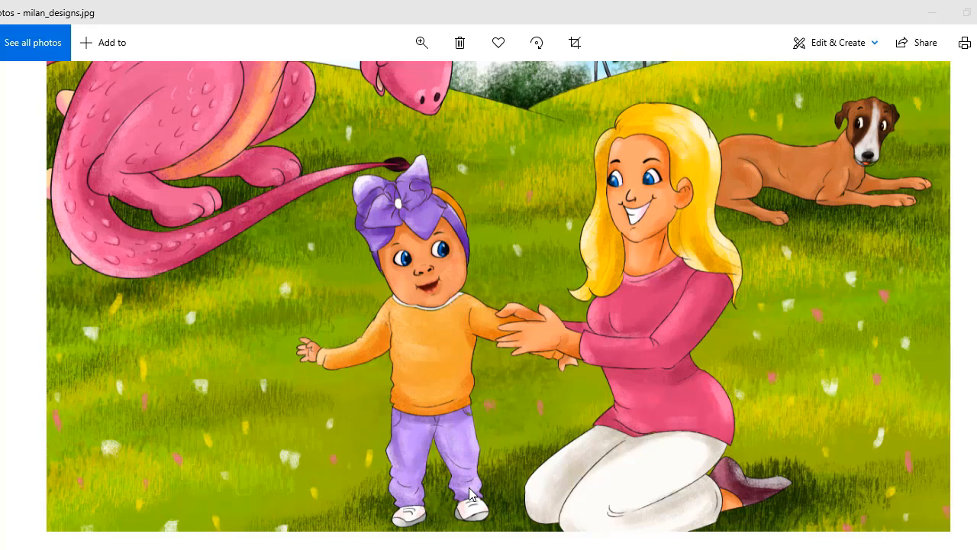
{"action": "mouse_move", "coordinate": [513, 362]}
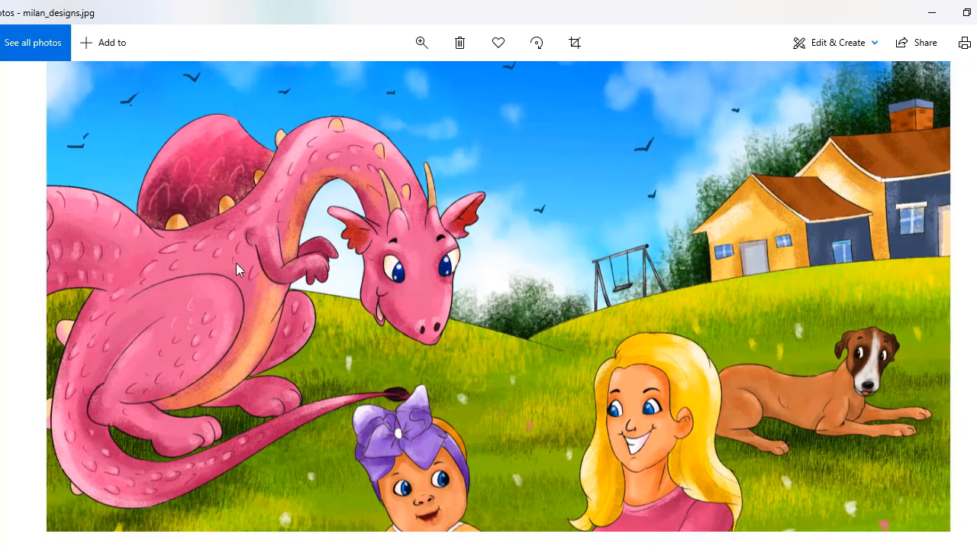
{"action": "mouse_move", "coordinate": [390, 246]}
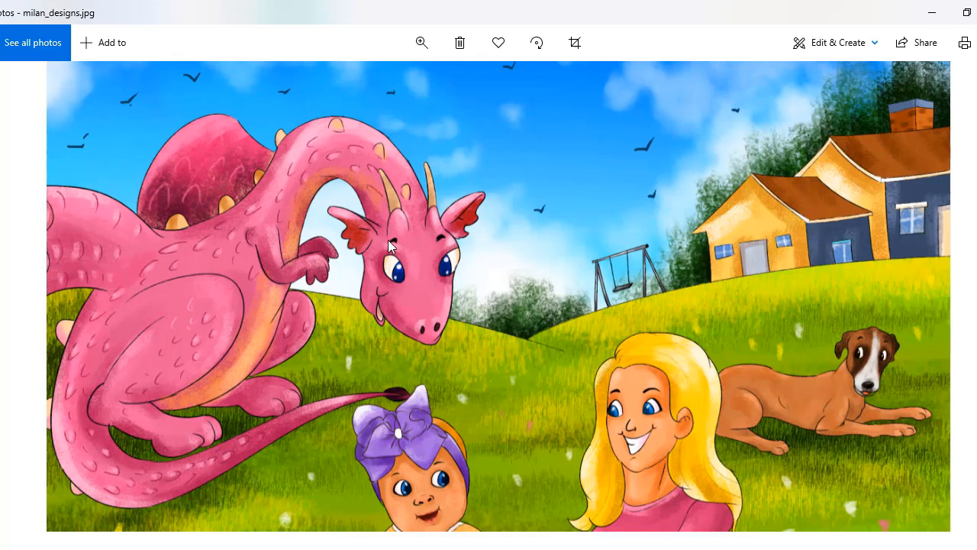
{"action": "mouse_move", "coordinate": [628, 402]}
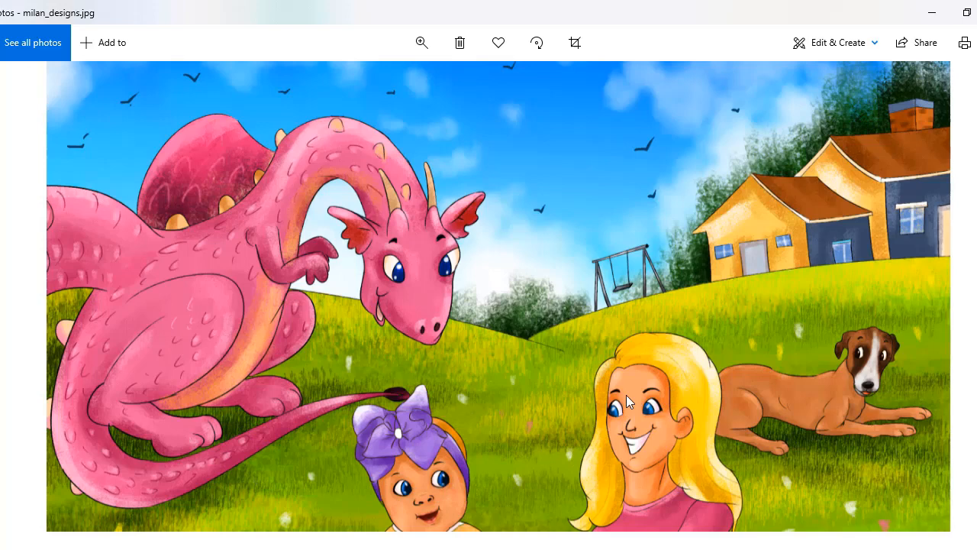
{"action": "mouse_move", "coordinate": [510, 412]}
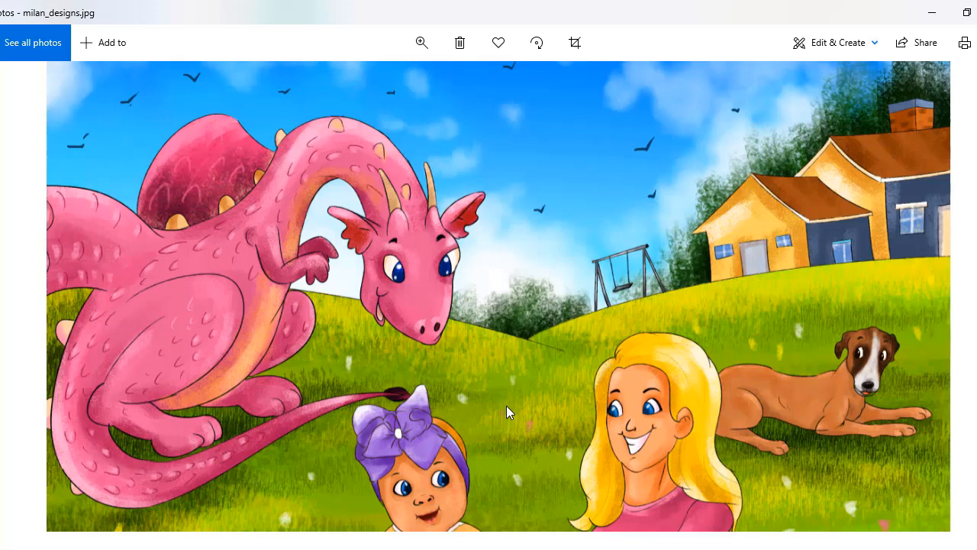
{"action": "mouse_move", "coordinate": [947, 214]}
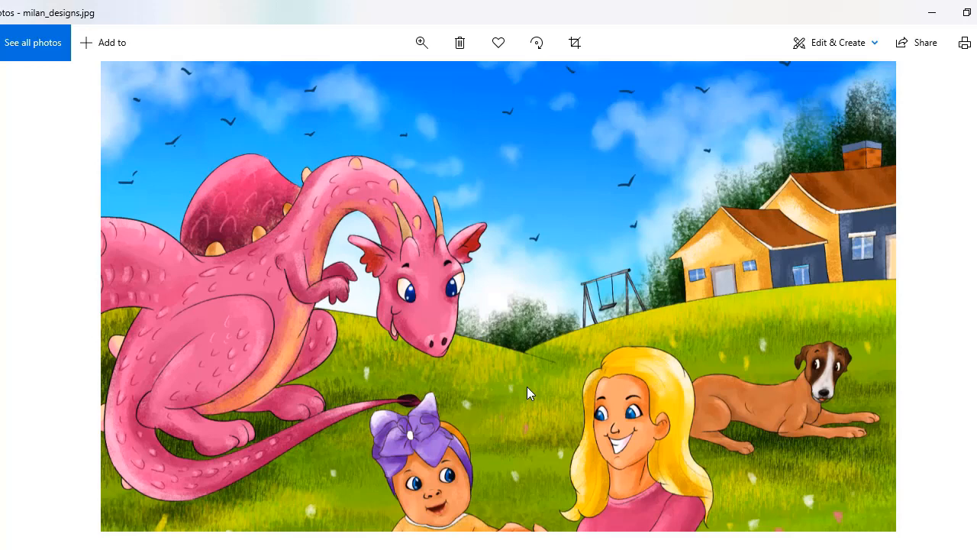
{"action": "left_click", "coordinate": [422, 42]}
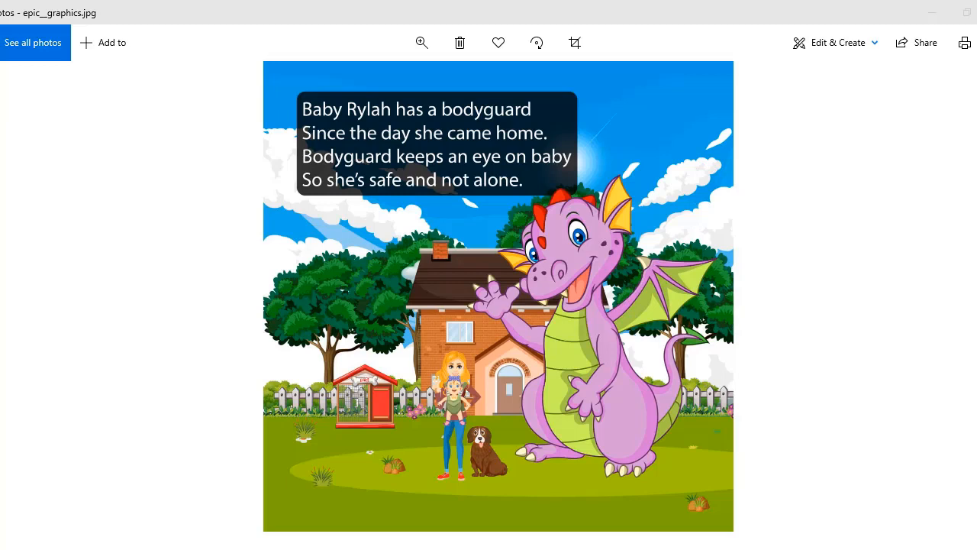
{"action": "mouse_move", "coordinate": [563, 229]}
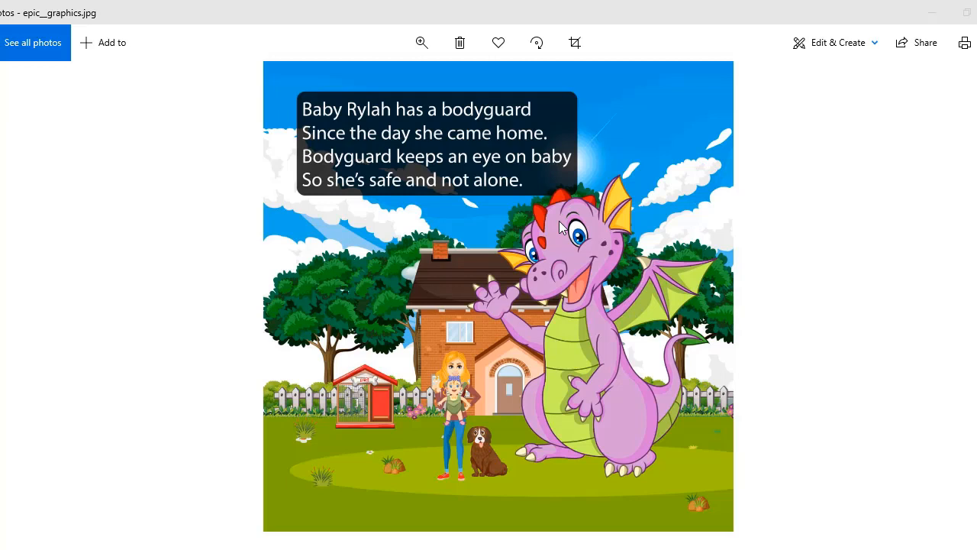
{"action": "mouse_move", "coordinate": [617, 331]}
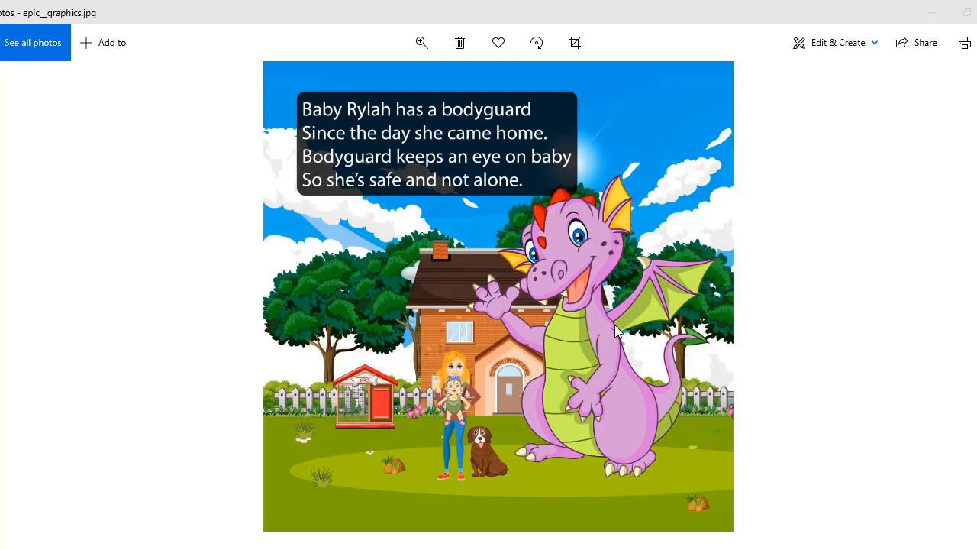
{"action": "mouse_move", "coordinate": [320, 85]}
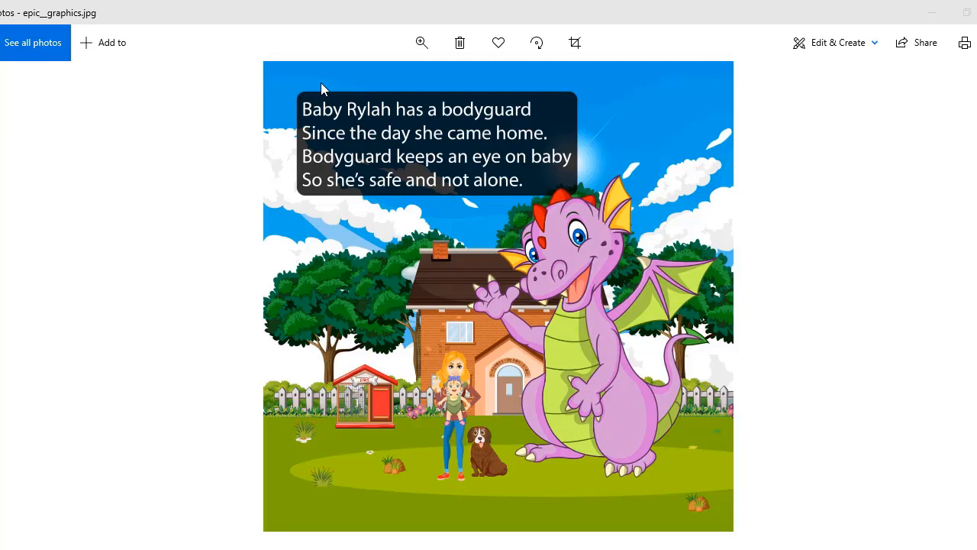
{"action": "mouse_move", "coordinate": [569, 118]}
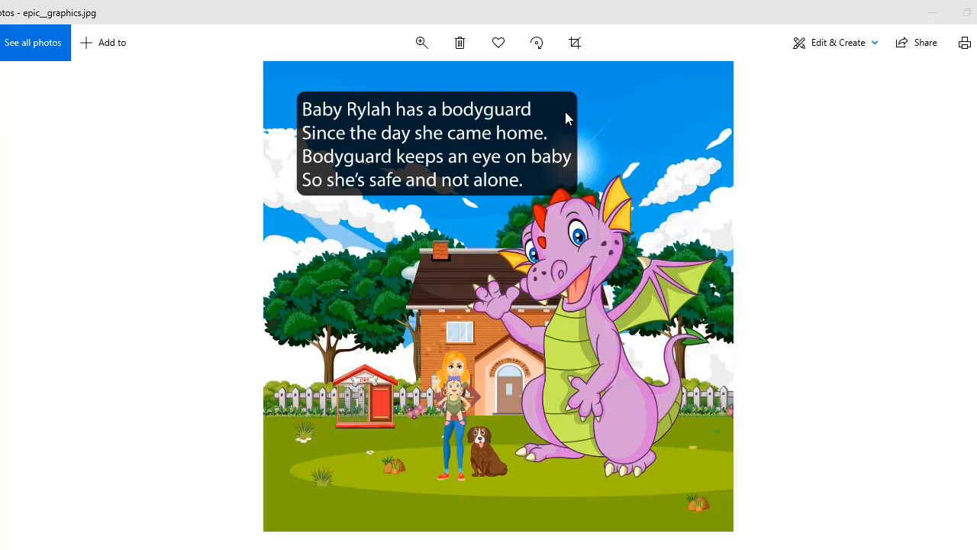
{"action": "mouse_move", "coordinate": [707, 219]}
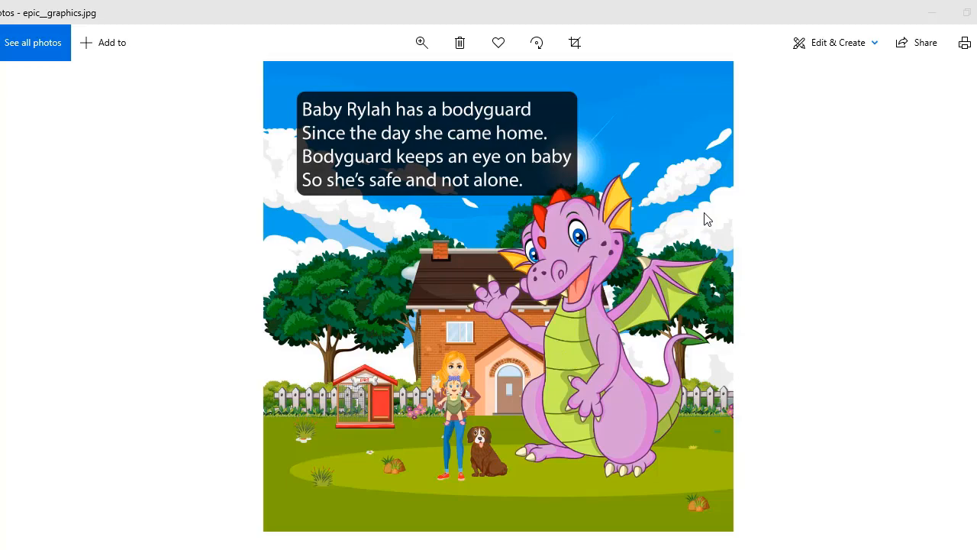
- Enlarge the epic__graphics page to show the purple dragon, mom, baby, dog and doghouse
{"action": "left_click", "coordinate": [422, 42]}
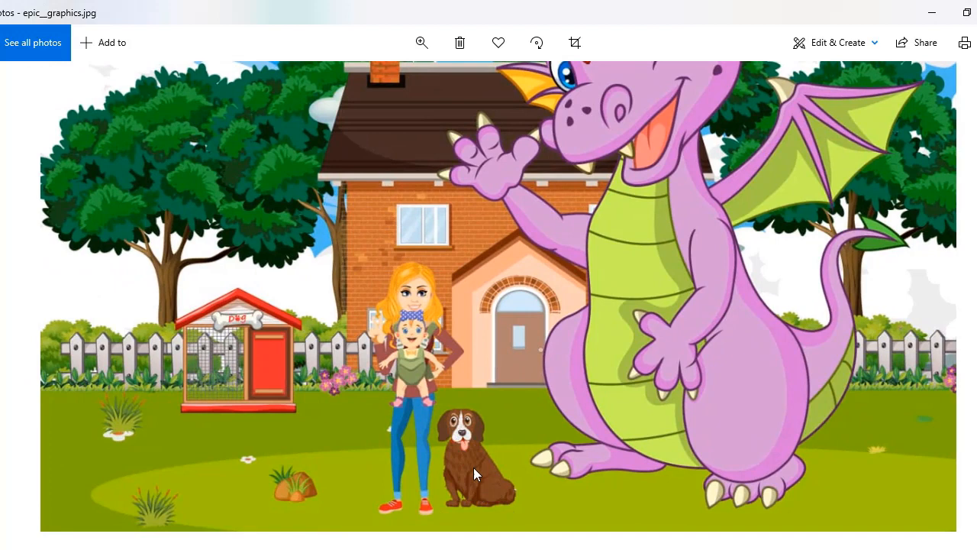
{"action": "mouse_move", "coordinate": [492, 491]}
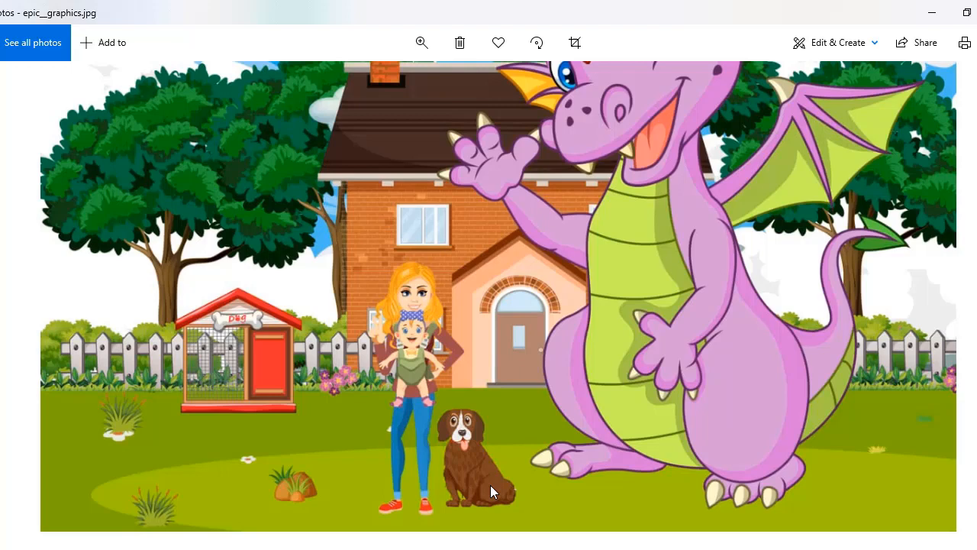
{"action": "mouse_move", "coordinate": [496, 479]}
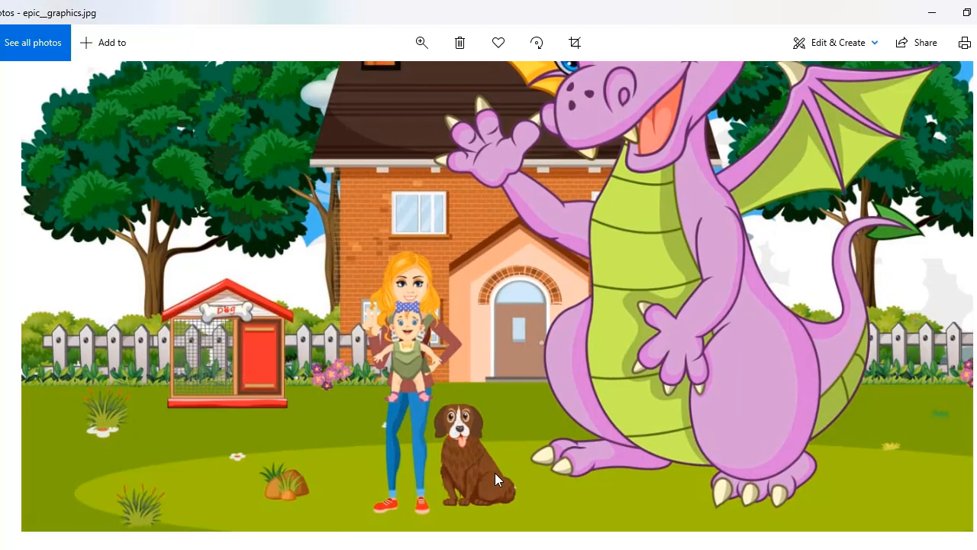
- Magnify epic__graphics further onto the brown dog, the mom's legs and the dragon's foot
{"action": "left_click", "coordinate": [421, 42]}
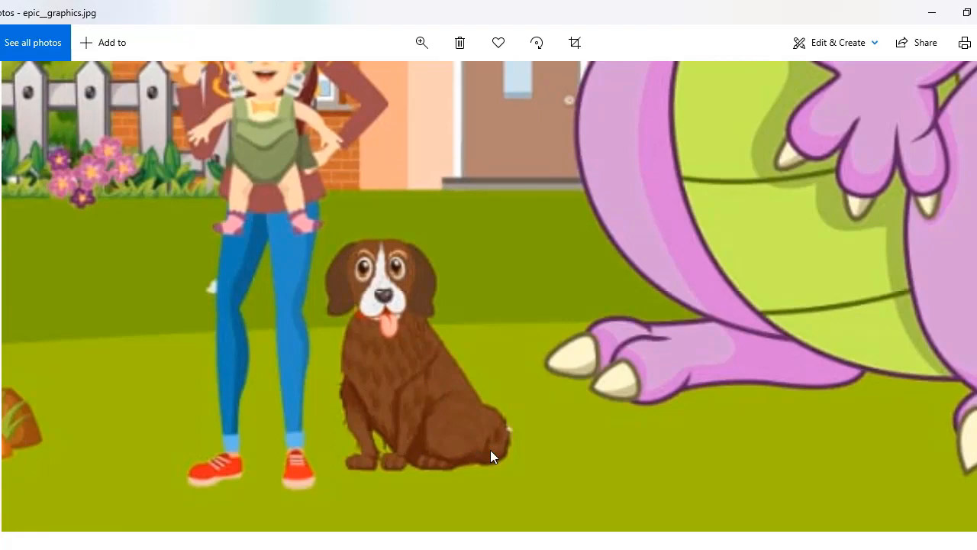
{"action": "mouse_move", "coordinate": [369, 381]}
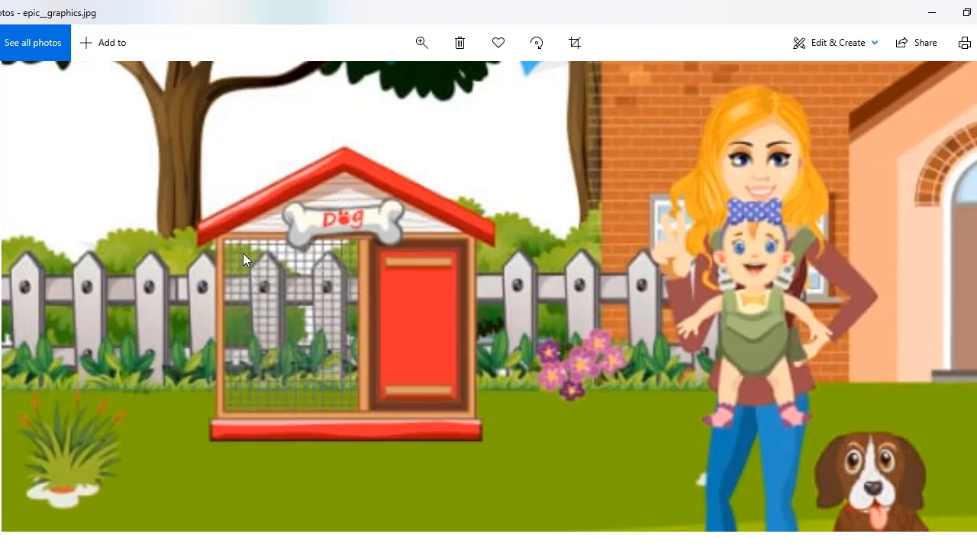
{"action": "mouse_move", "coordinate": [263, 283]}
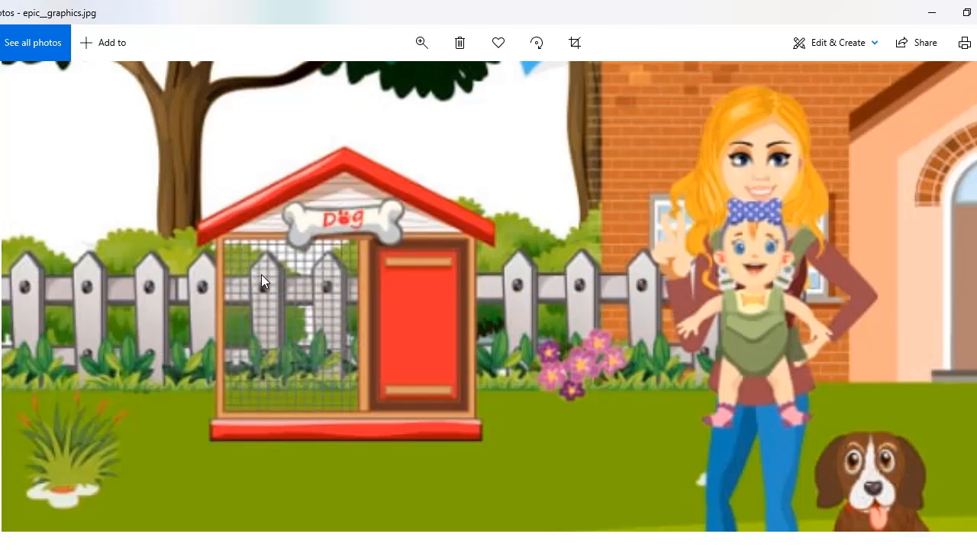
{"action": "mouse_move", "coordinate": [340, 292]}
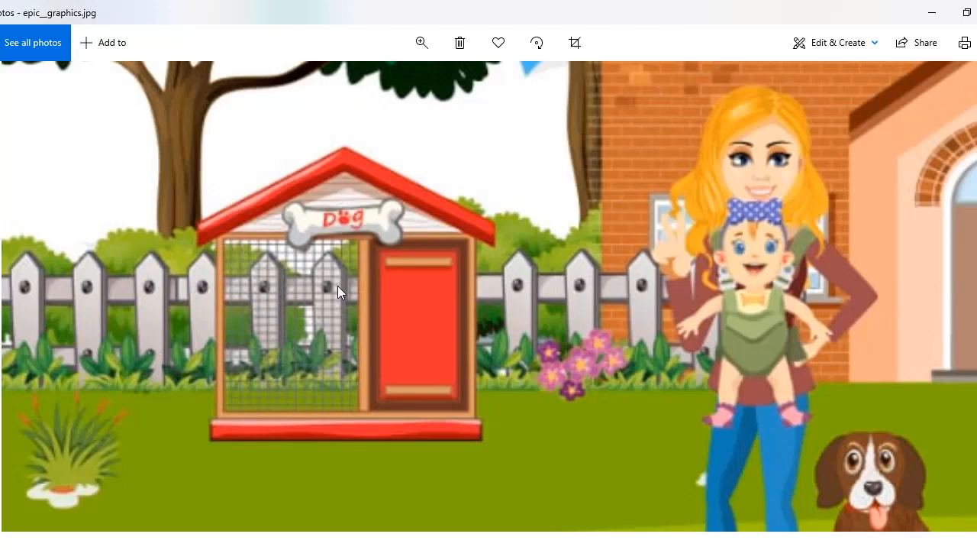
{"action": "mouse_move", "coordinate": [239, 321]}
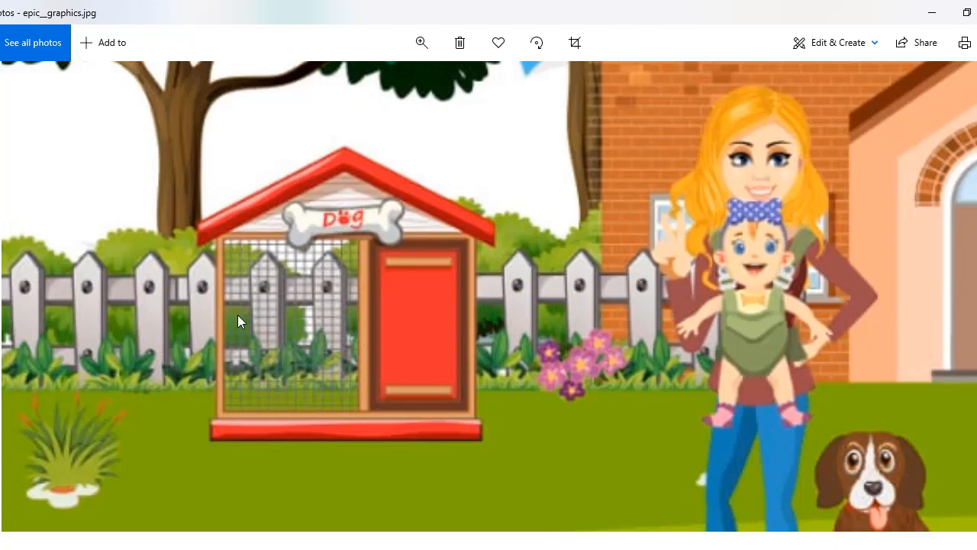